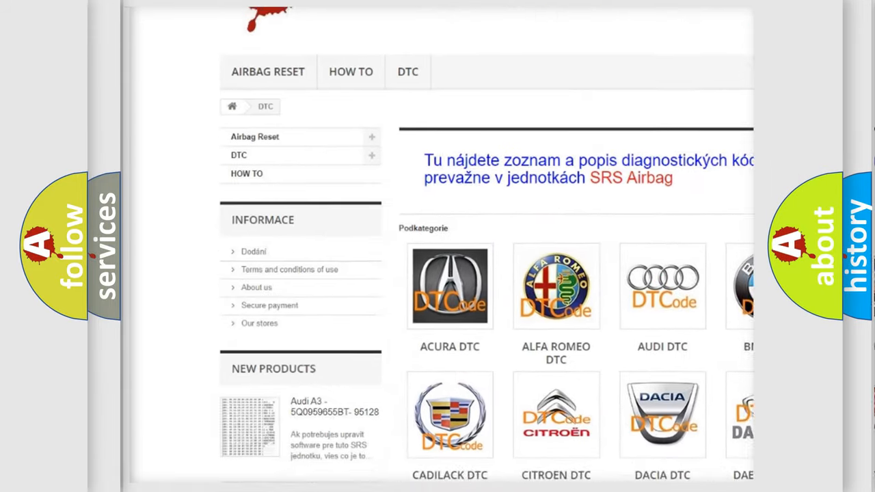
{"action": "scroll", "scroll_direction": "down", "scroll_amount": 3}
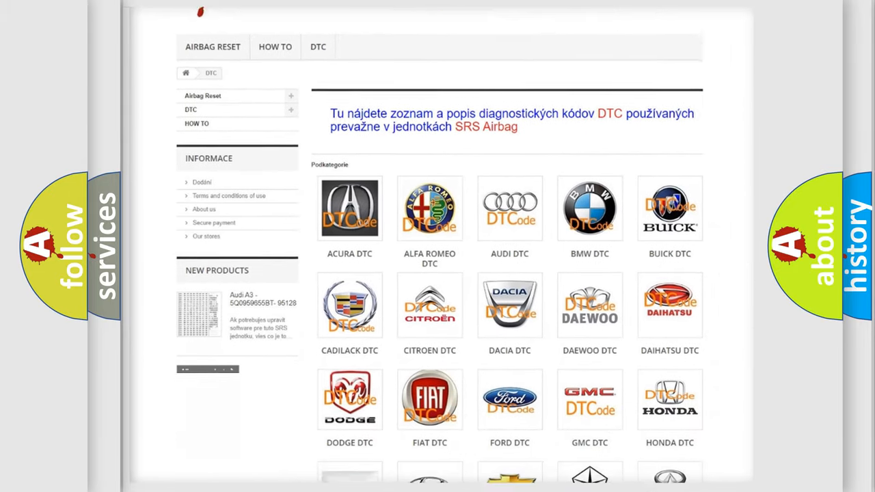
{"action": "scroll", "scroll_direction": "down", "scroll_amount": 3}
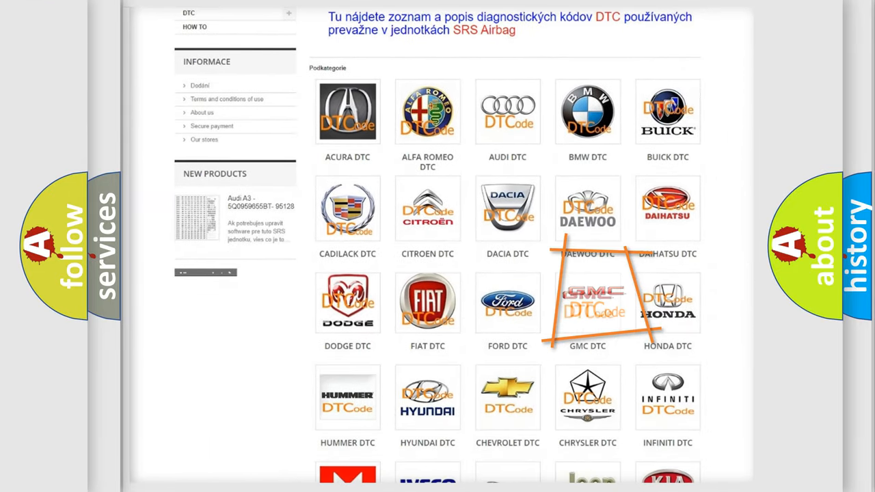